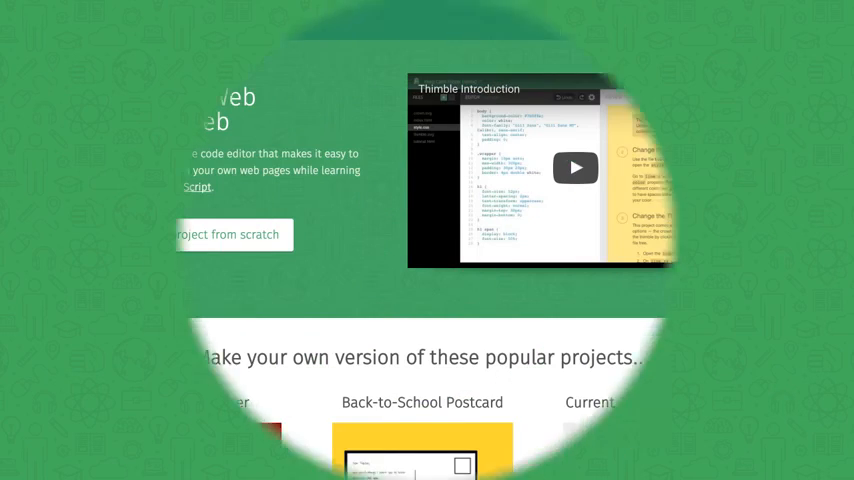
Remix the Keep Calm Poster project from the popular projects list.
scroll("down", 3)
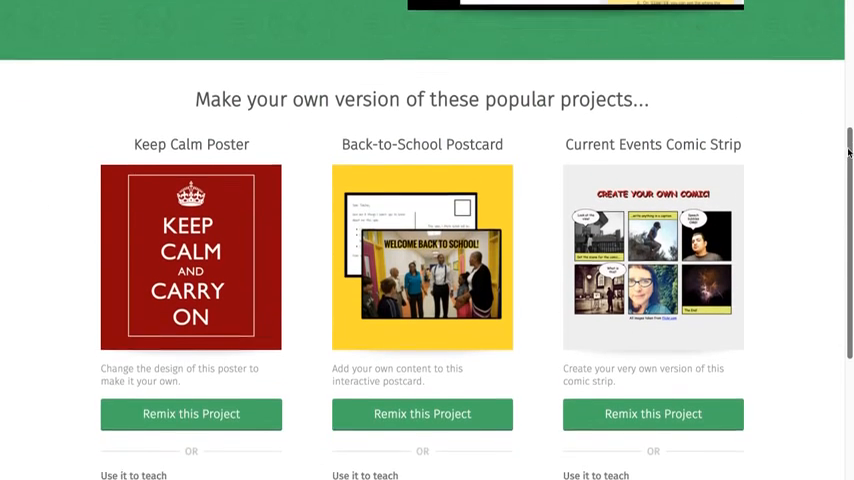
scroll("down", 3)
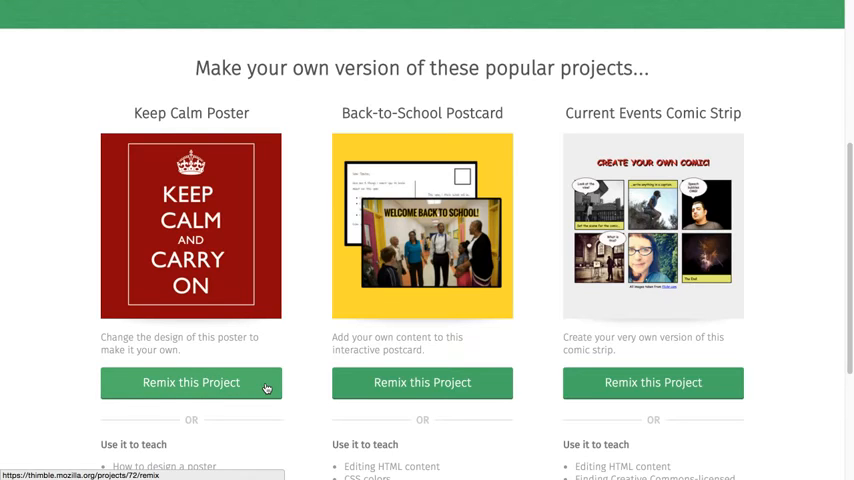
left_click(192, 382)
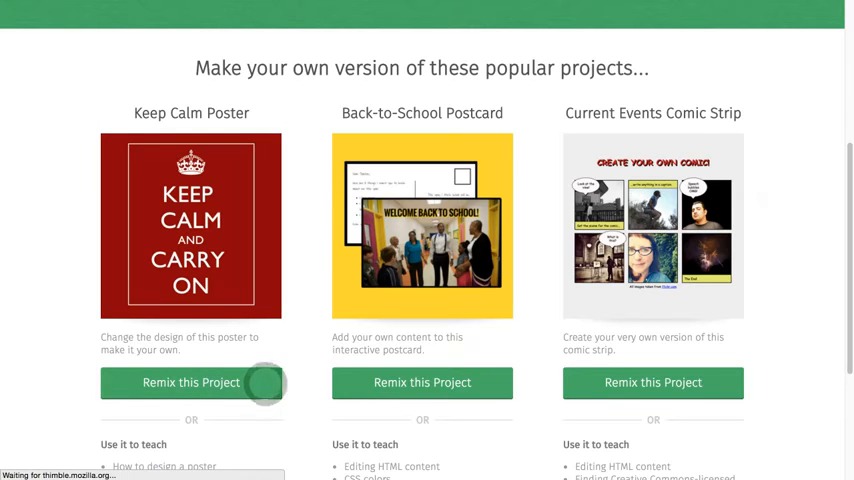
Browse index.html, style.css and crown.svg, dismissing the new-file menu without adding anything.
left_click(192, 382)
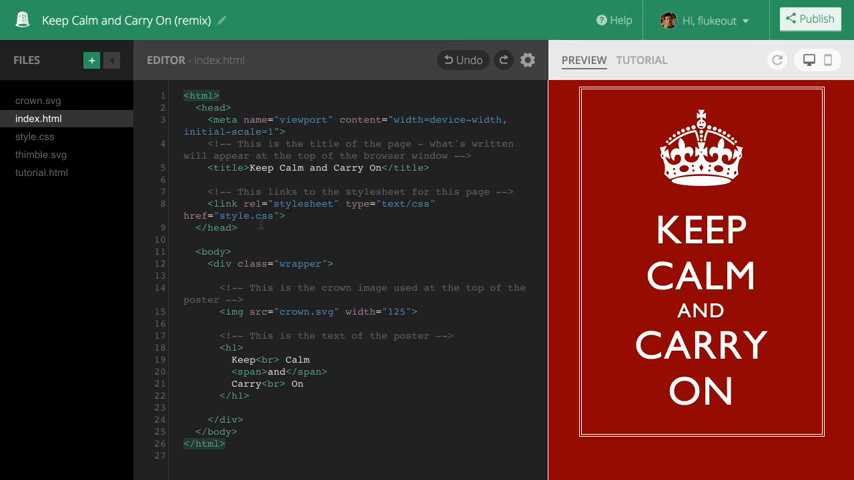
mouse_move(98, 126)
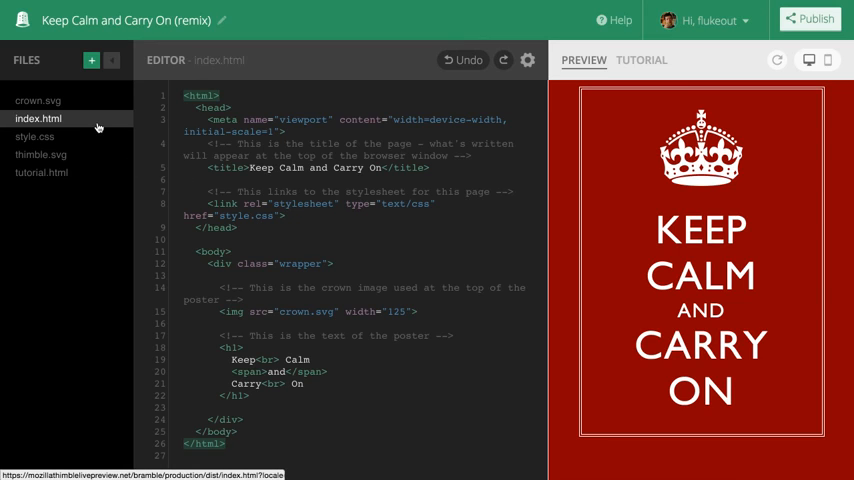
mouse_move(64, 138)
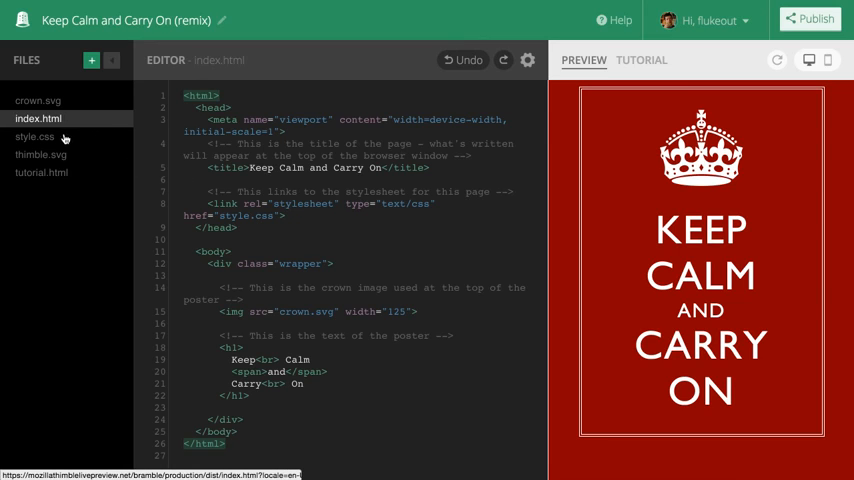
left_click(36, 136)
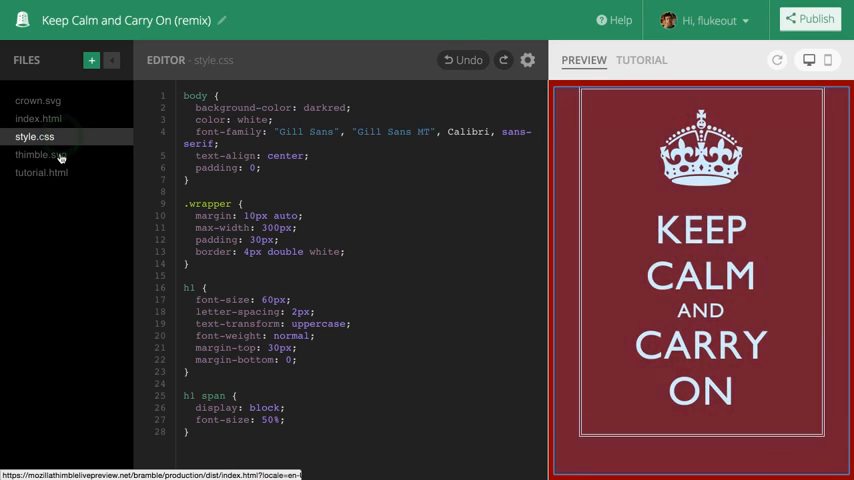
left_click(38, 100)
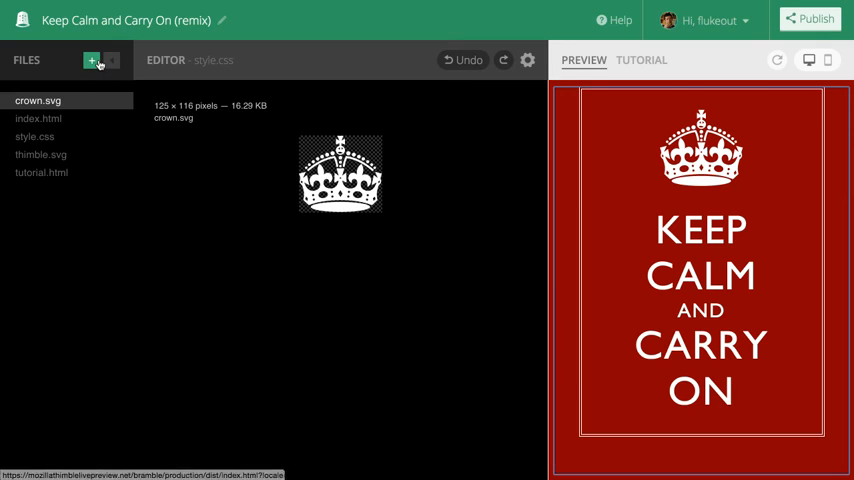
left_click(92, 60)
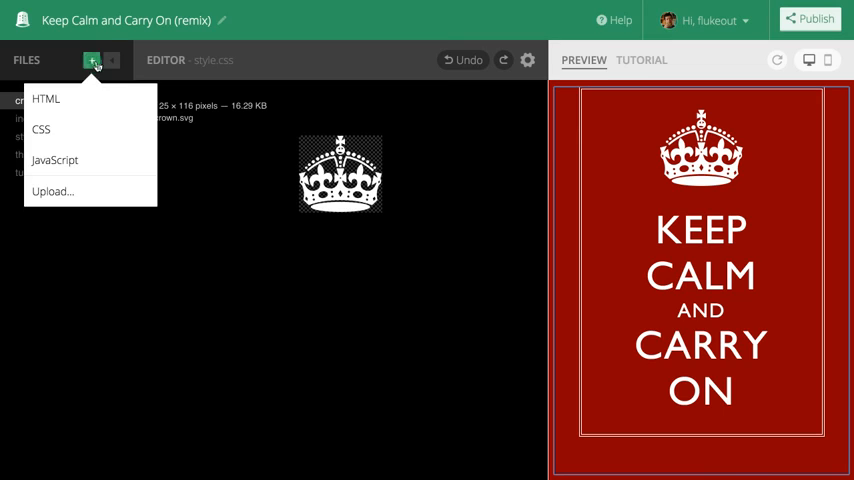
left_click(96, 60)
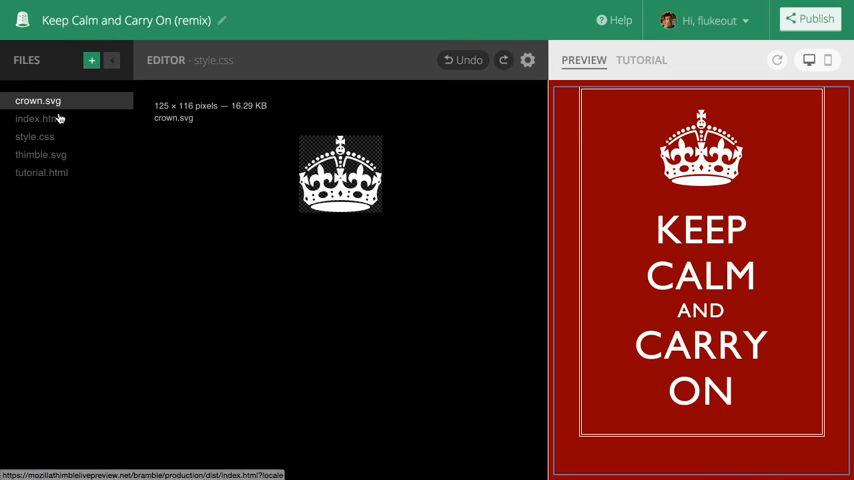
Edit the h1 in index.html so the poster reads 'Stay Calm and Thimble On'.
left_click(40, 118)
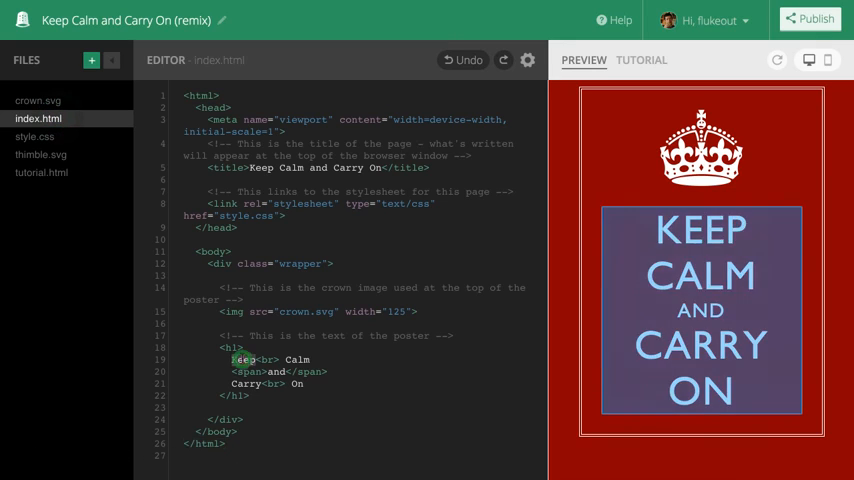
type("Stay")
left_click(362, 382)
type("Thimble")
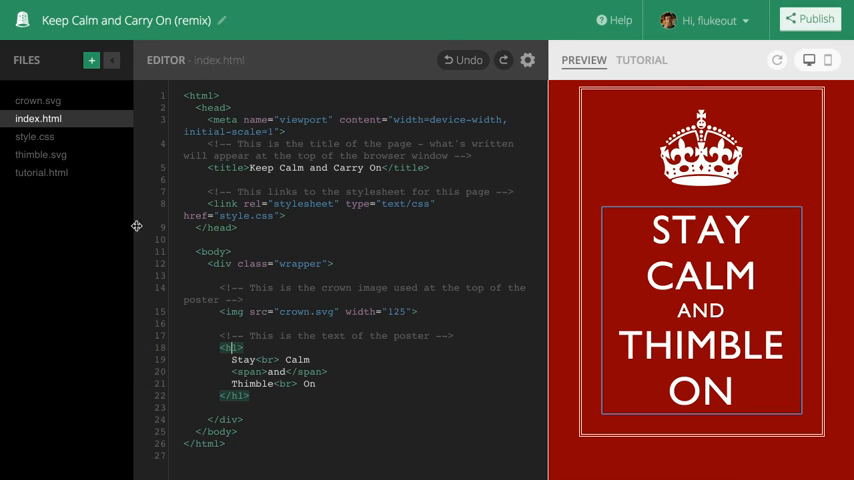
Set the body background-color in style.css to purple via the color picker.
left_click(36, 136)
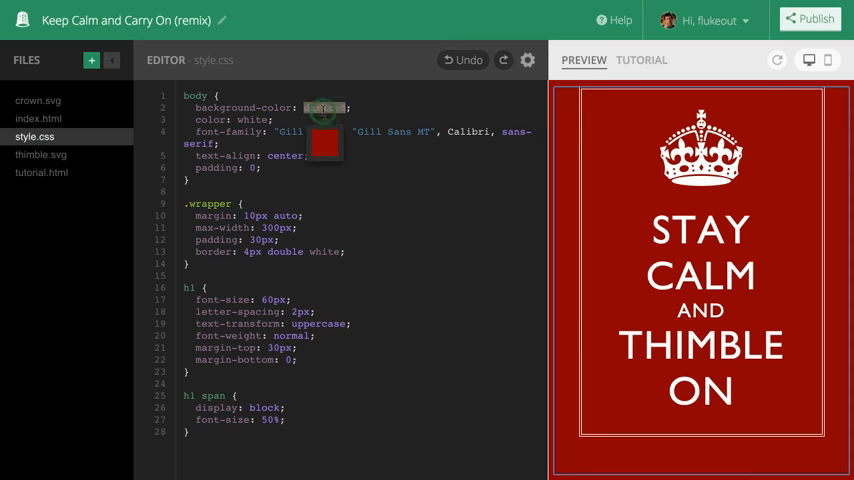
left_click(324, 108)
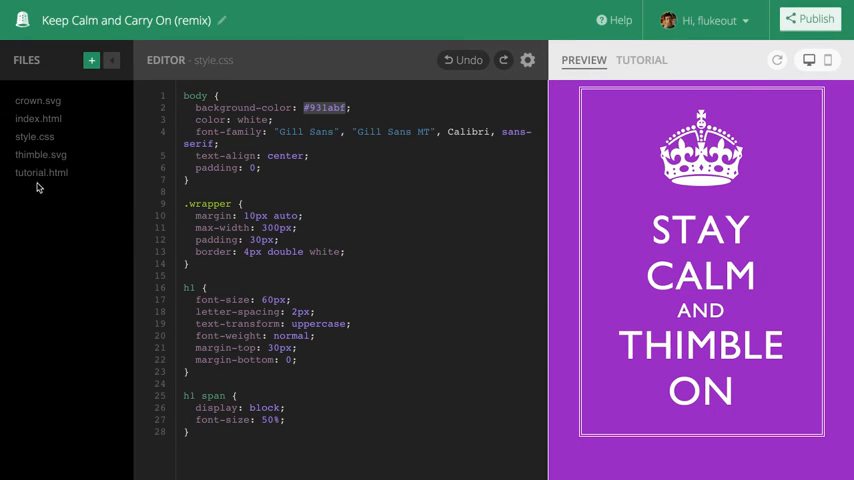
mouse_move(664, 88)
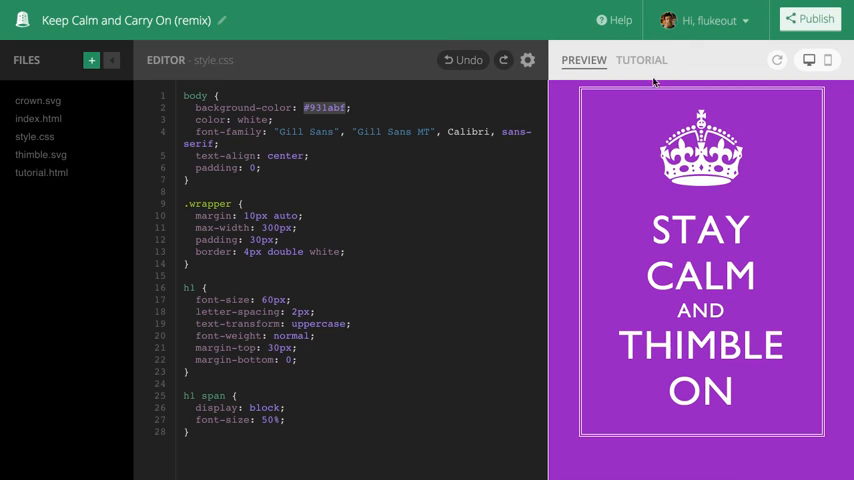
Follow the 'Change the Thimble image' tutorial step, pointing index.html's image to thimble.svg.
left_click(640, 60)
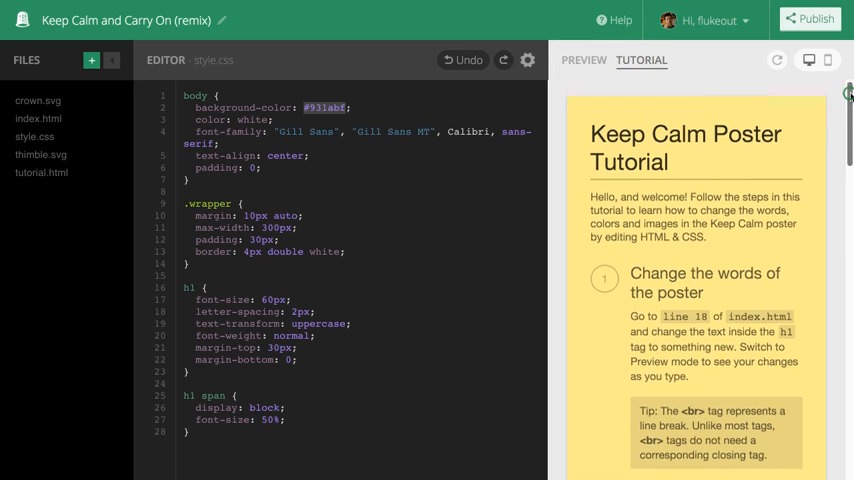
scroll("down", 3)
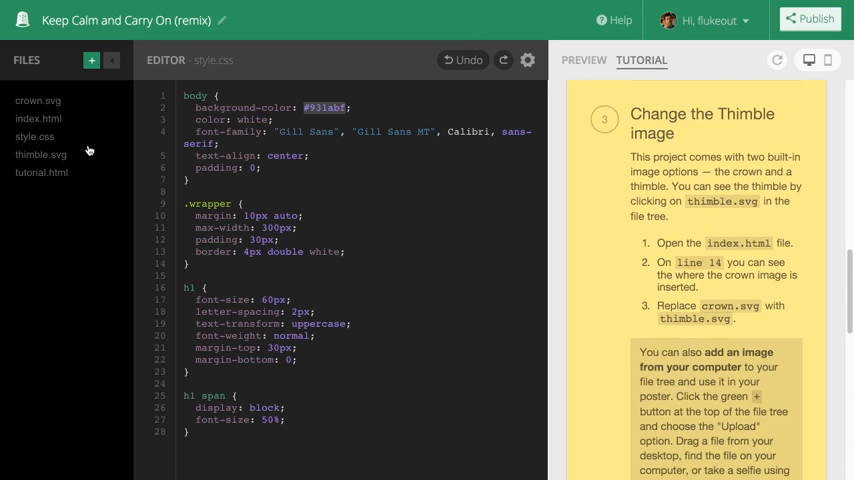
left_click(40, 118)
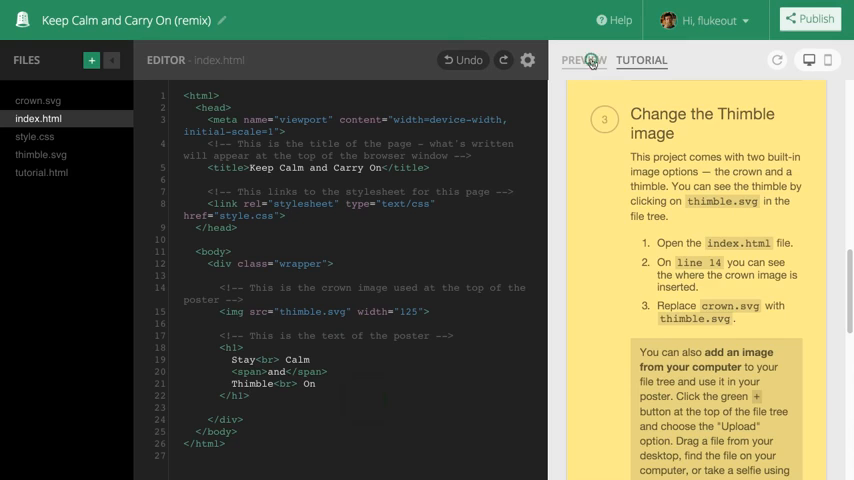
Return to the live Preview showing the thimble image on the purple poster.
left_click(584, 60)
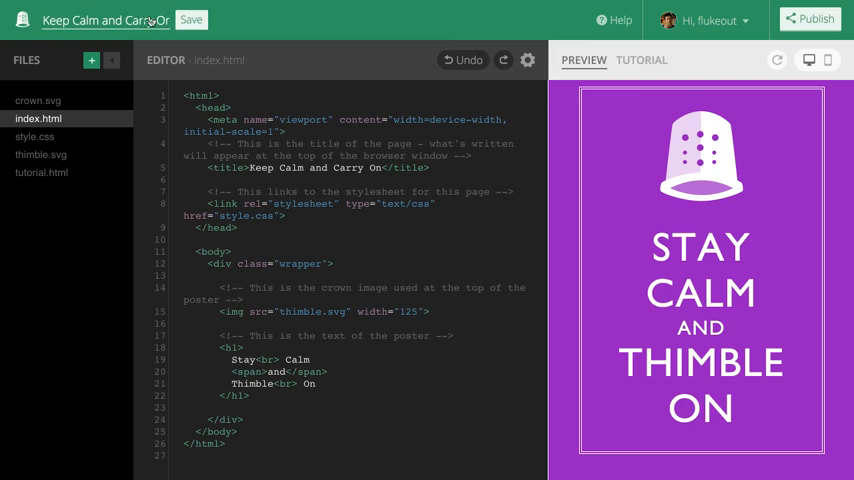
Save the title 'Stay Calm and Thimble On' and publish the project for a shareable link.
type("Stay Cal")
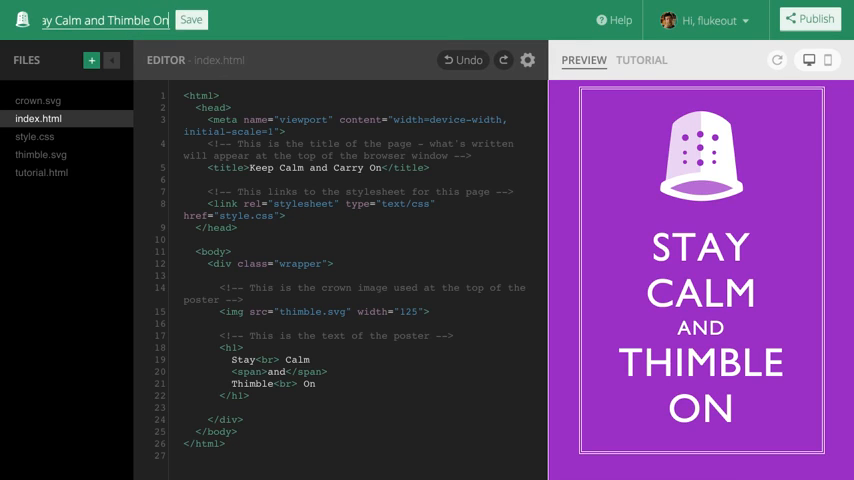
left_click(192, 20)
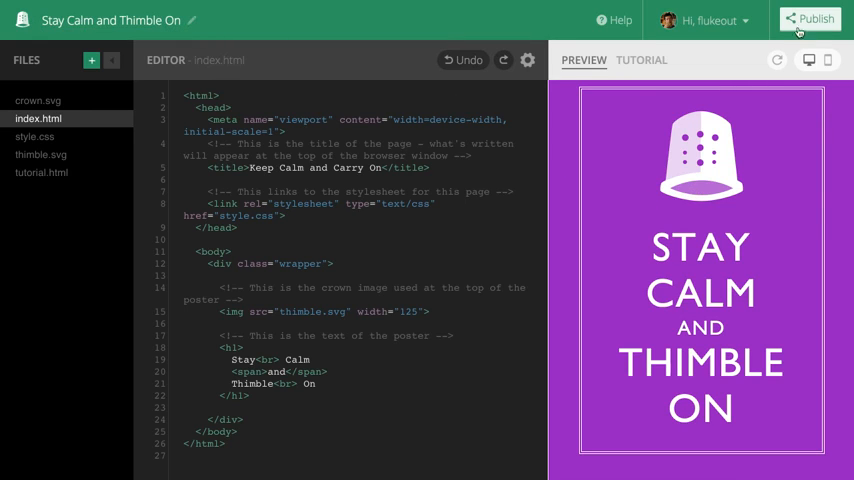
left_click(816, 18)
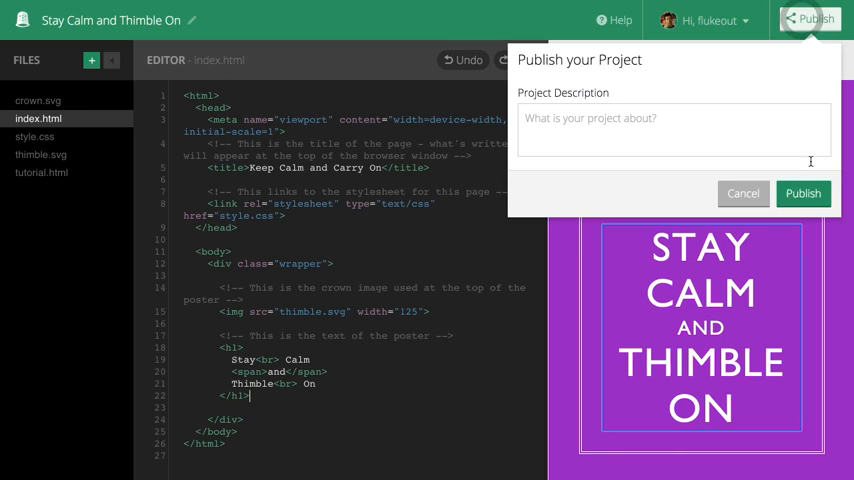
left_click(804, 192)
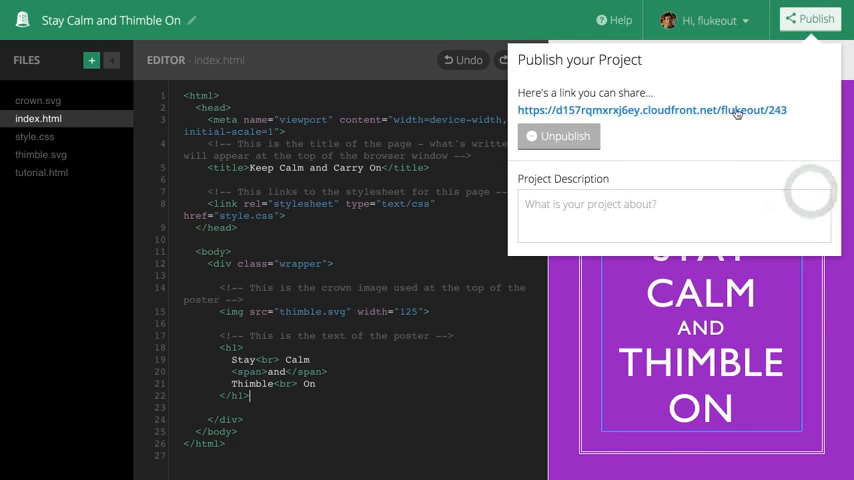